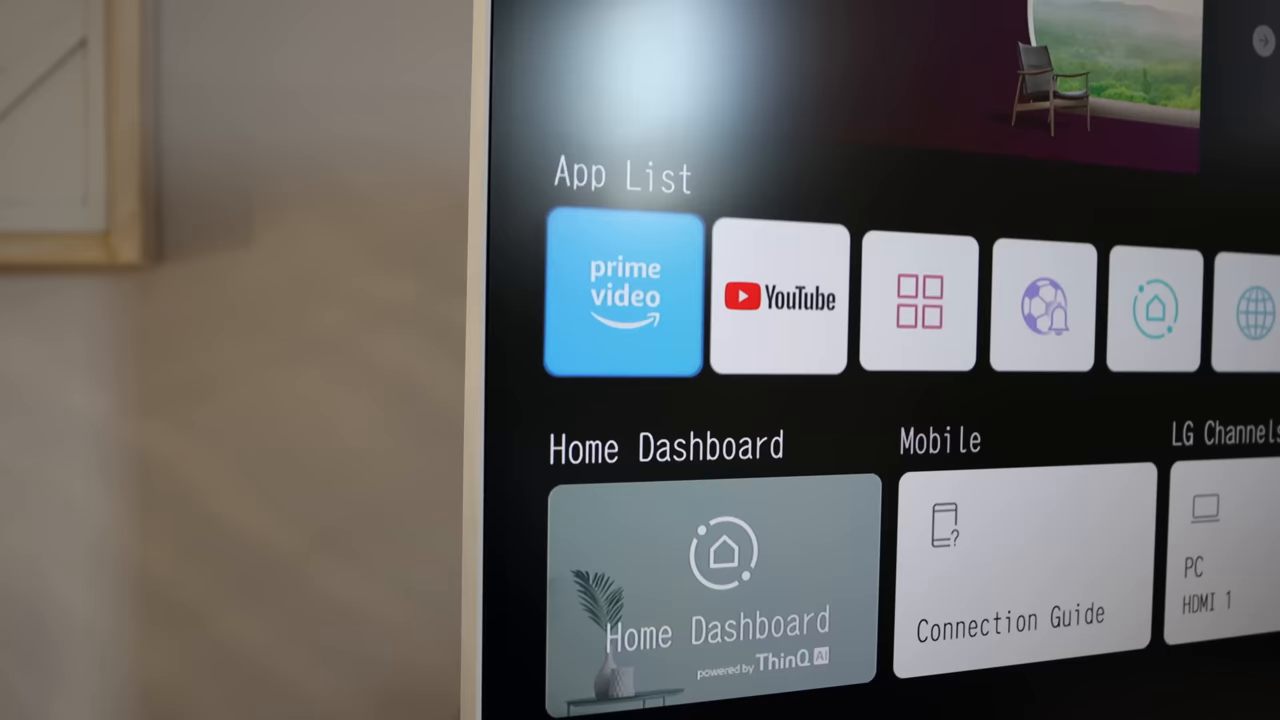
- Select the YouTube tile in the App List to reach the 'lee lechner' search results
left_click(778, 300)
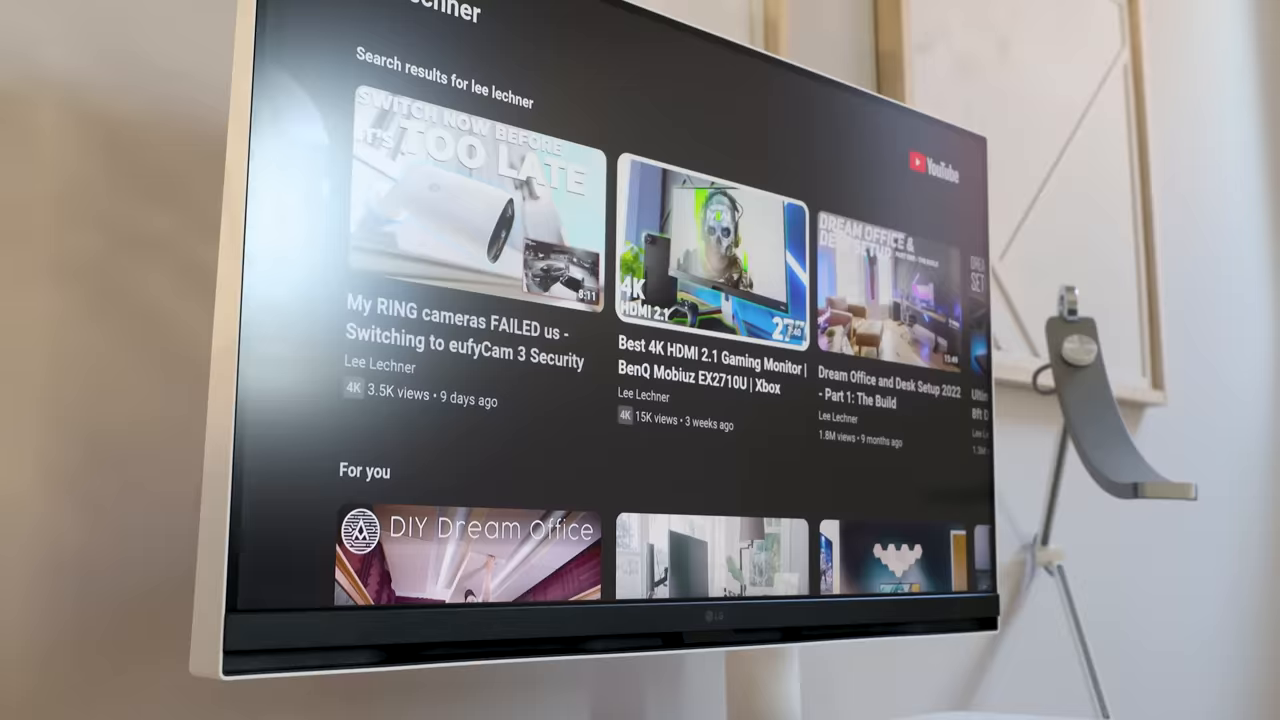